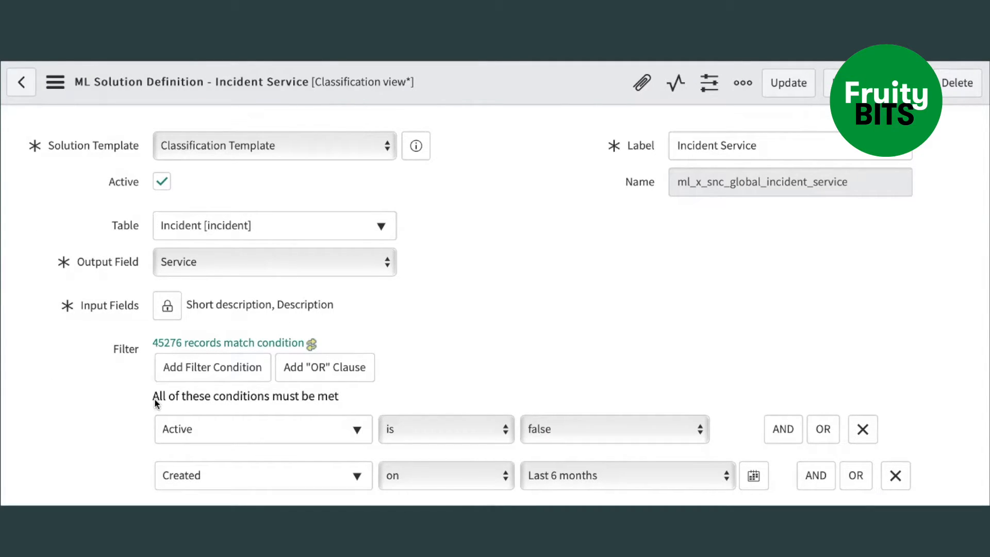
pyautogui.moveTo(156, 414)
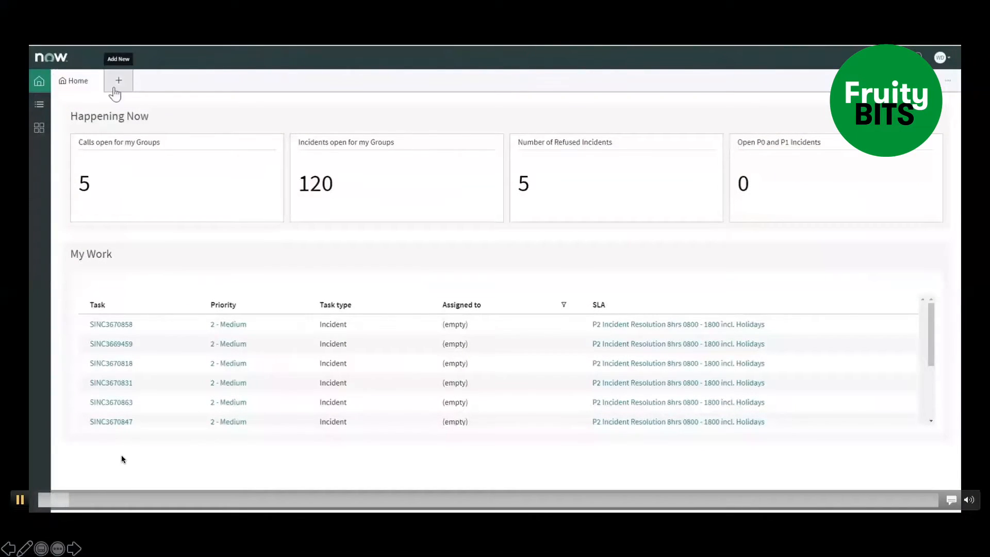
# Create a new call with short description 'not receiving mail in outlook' and description 'since yesterday im not receiving any mail'.
pyautogui.click(117, 80)
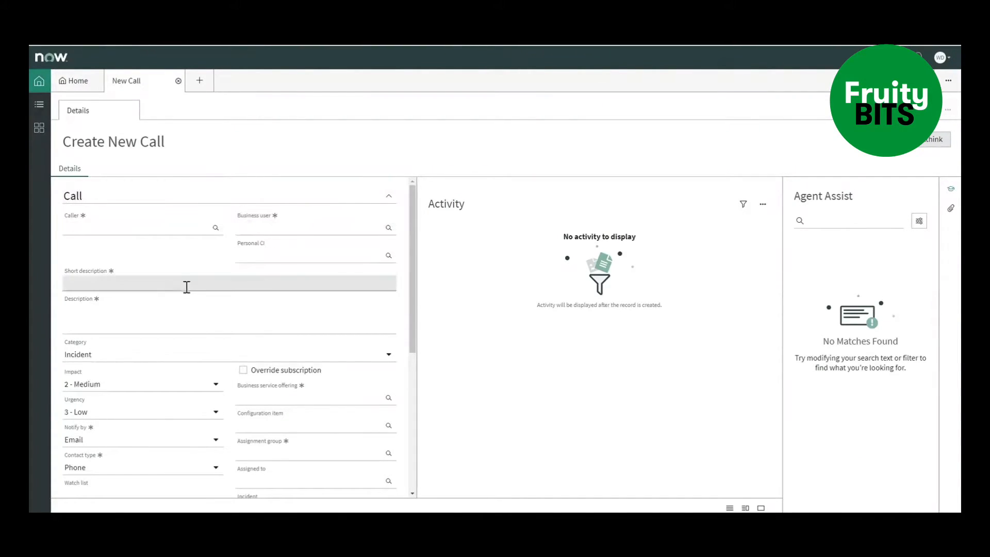
pyautogui.write('n')
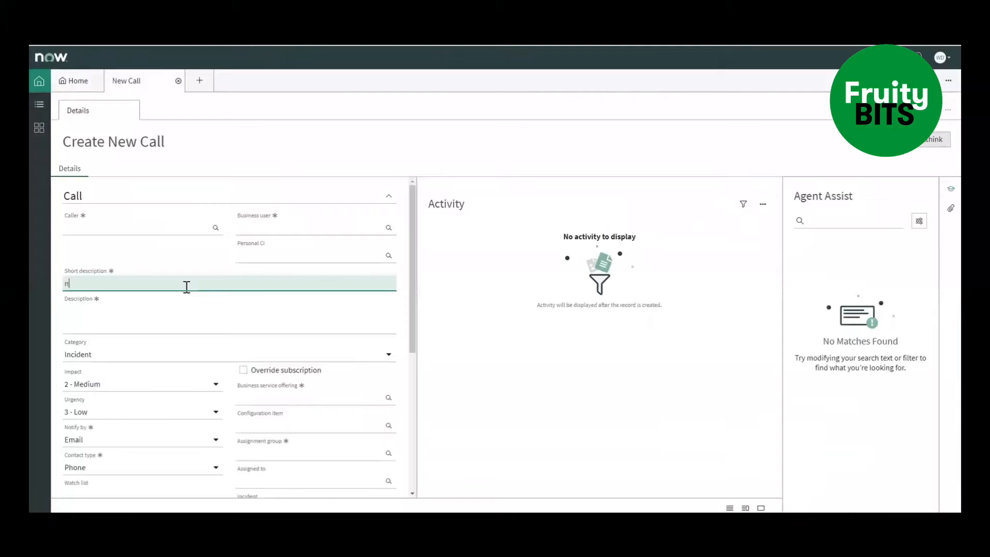
pyautogui.write('ot receiving mail')
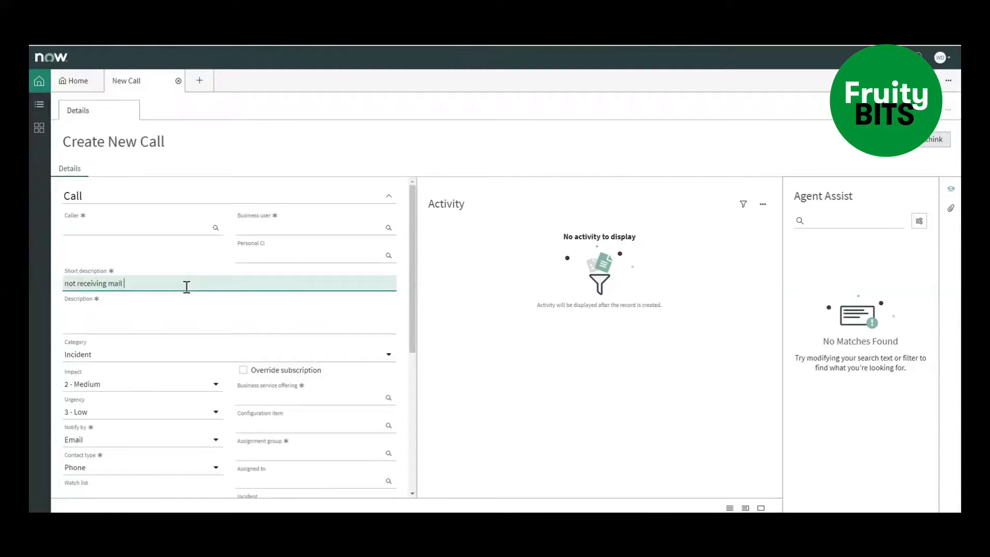
pyautogui.write('in outlook')
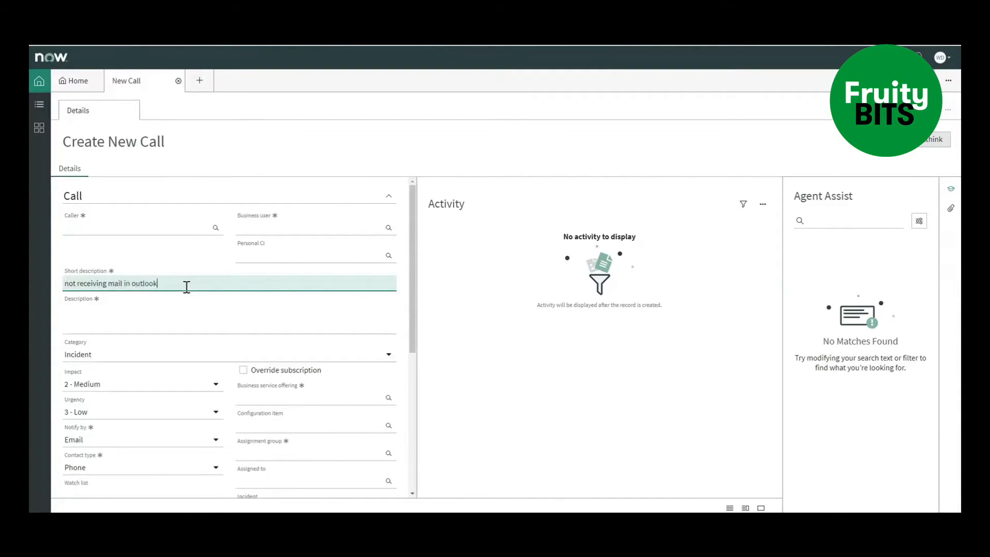
pyautogui.click(174, 315)
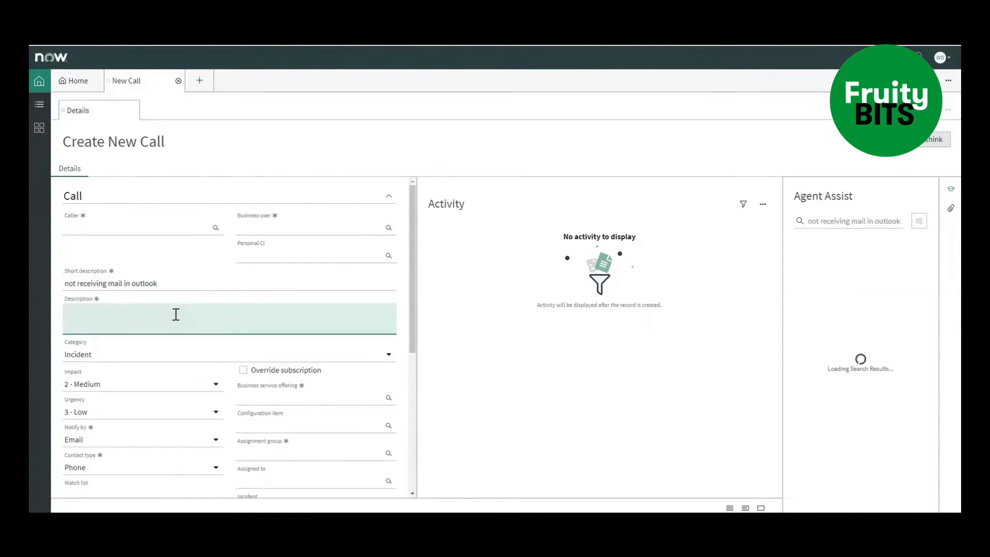
pyautogui.write('since yesterday im not receiving any mail')
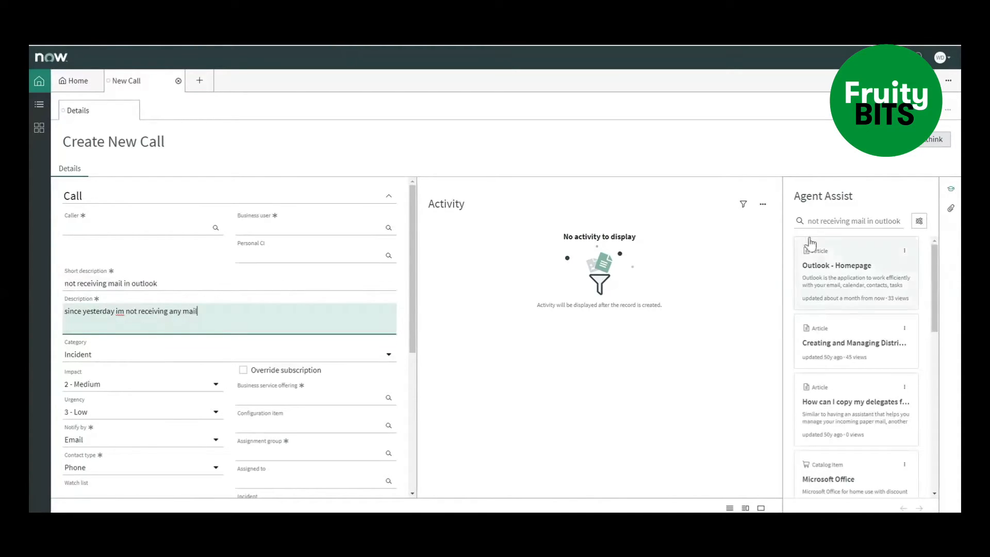
pyautogui.moveTo(748, 363)
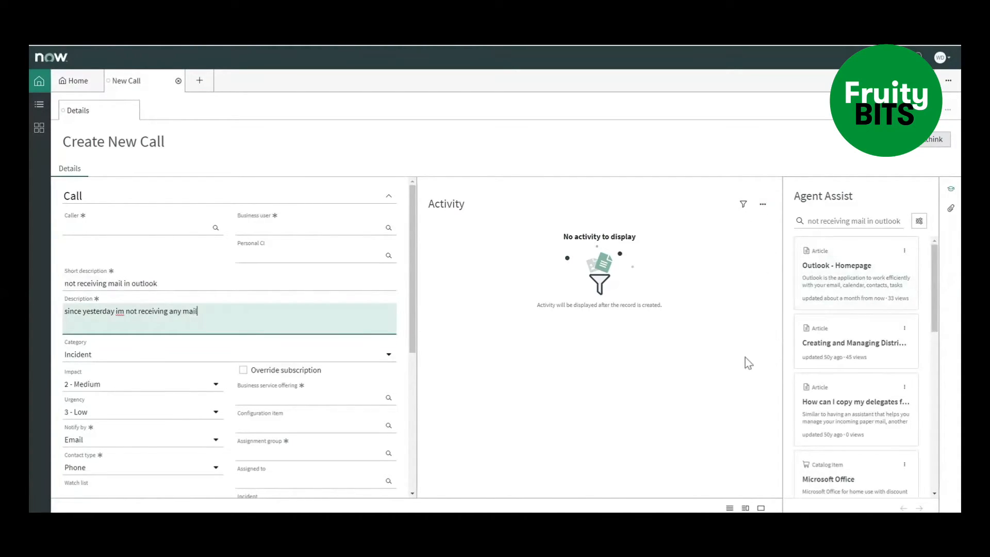
pyautogui.moveTo(673, 358)
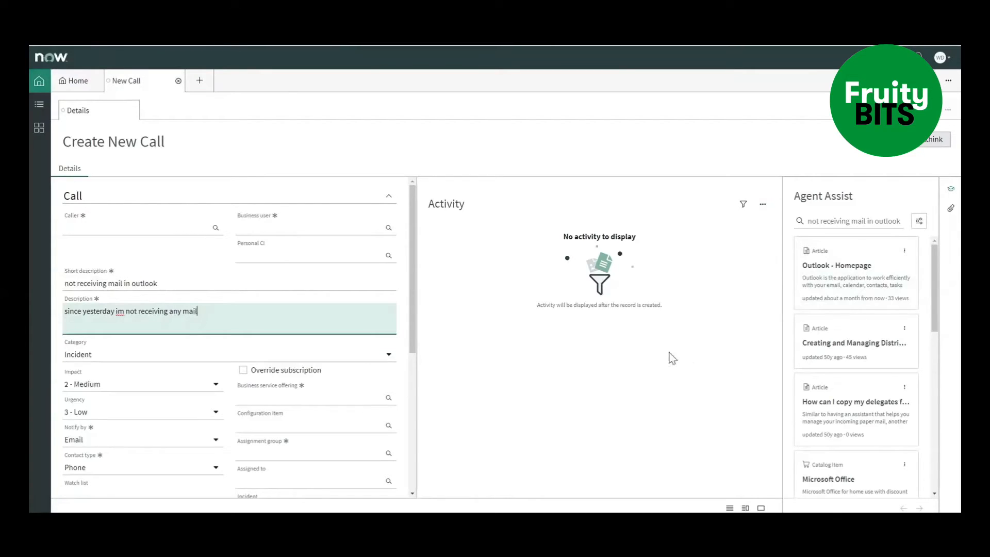
pyautogui.moveTo(279, 394)
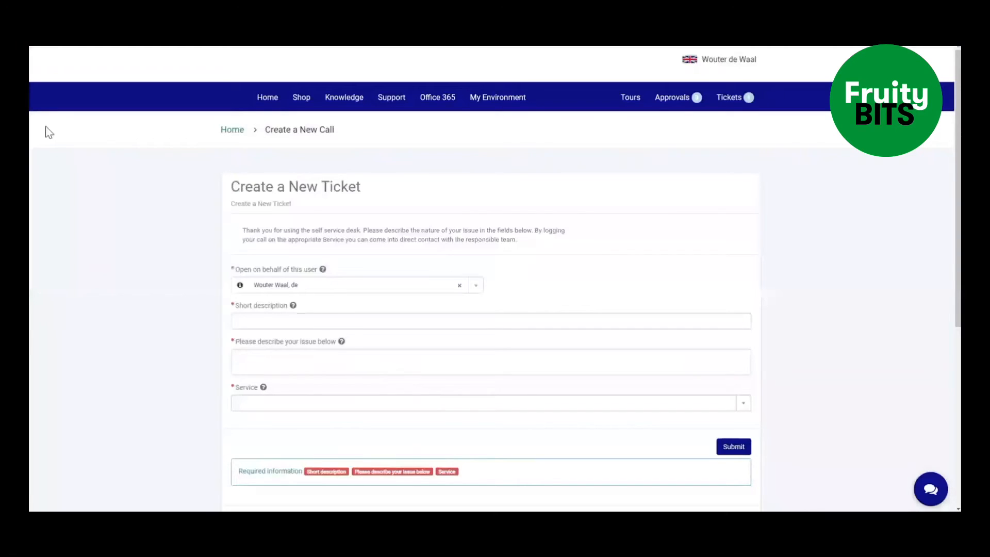
pyautogui.moveTo(129, 278)
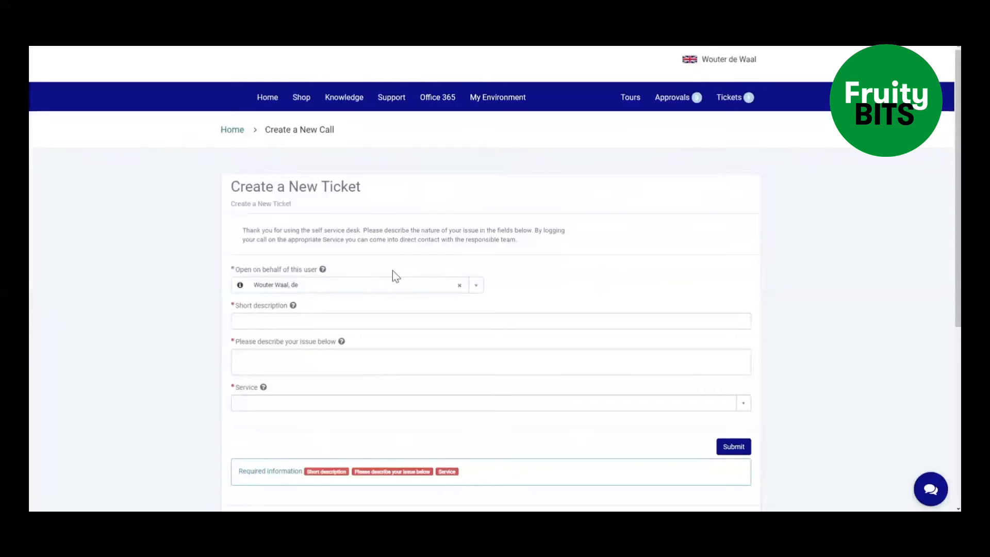
# Enter short description 'not rece' and description 'since yesterday im not receiving any mail' on the portal ticket.
pyautogui.click(490, 321)
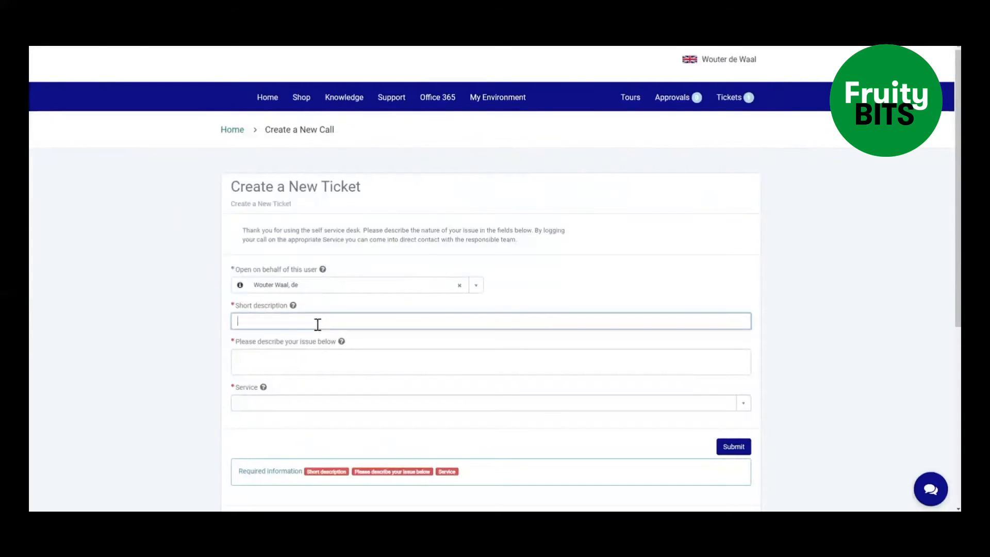
pyautogui.write('not receiving mail in outlook')
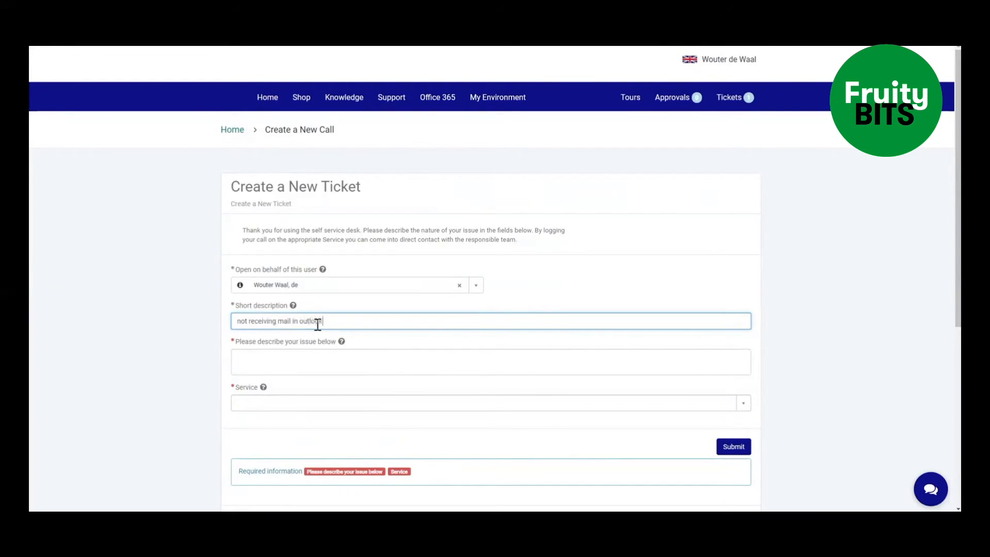
pyautogui.click(490, 362)
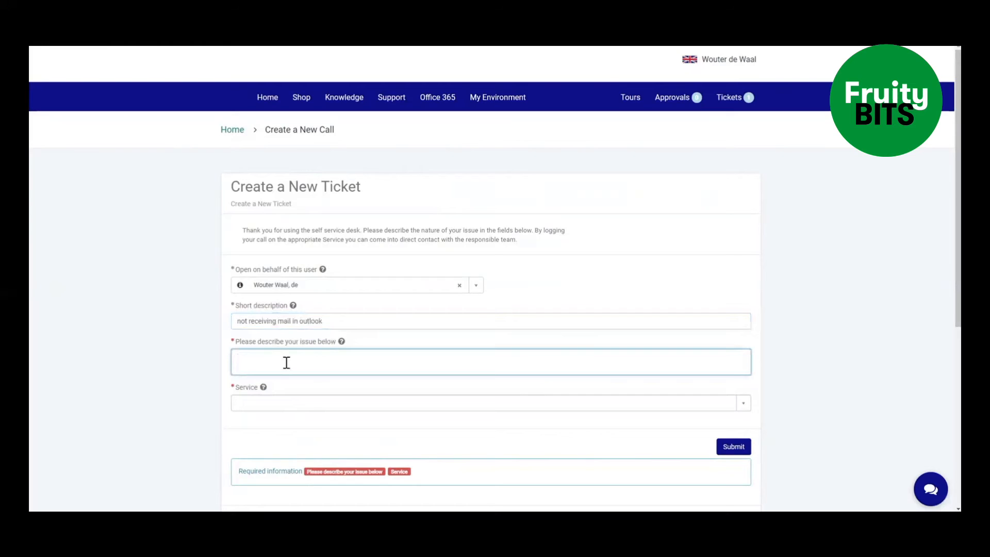
pyautogui.write('since yesterday im not receiving any mail')
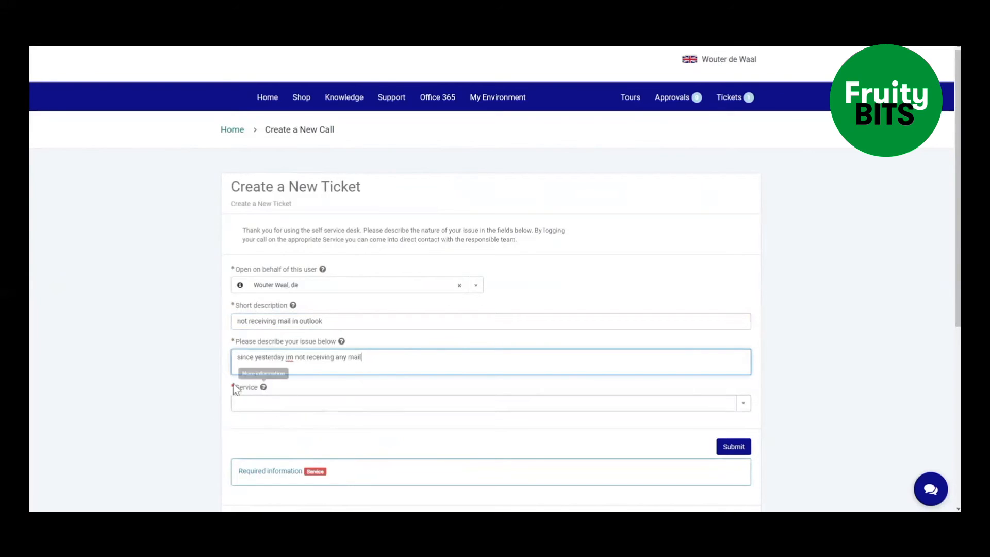
pyautogui.moveTo(351, 389)
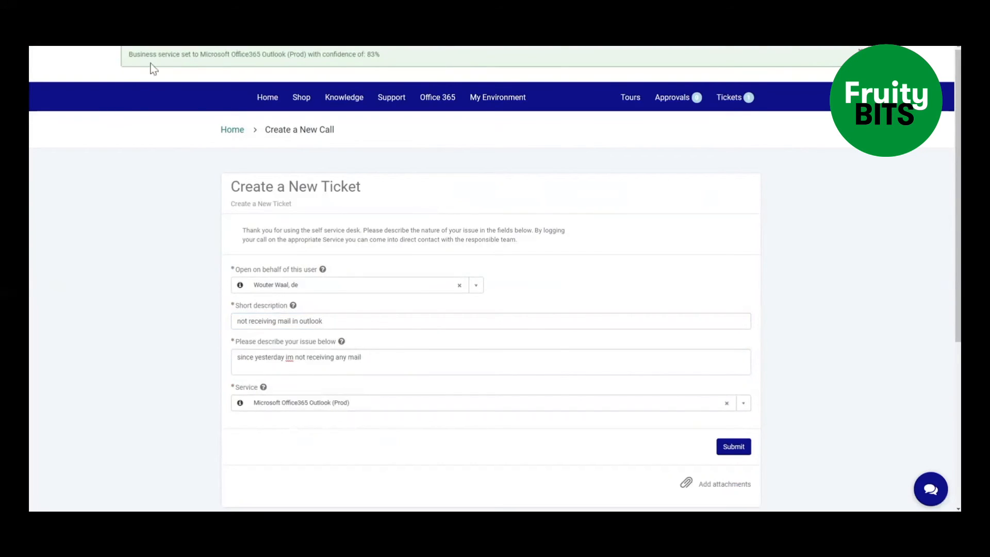
pyautogui.moveTo(199, 105)
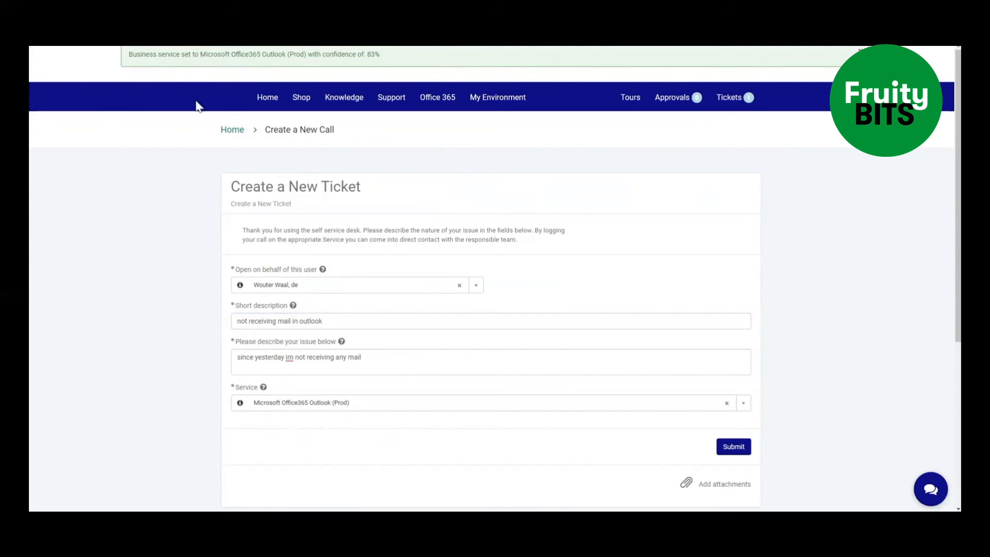
pyautogui.scroll(-3)
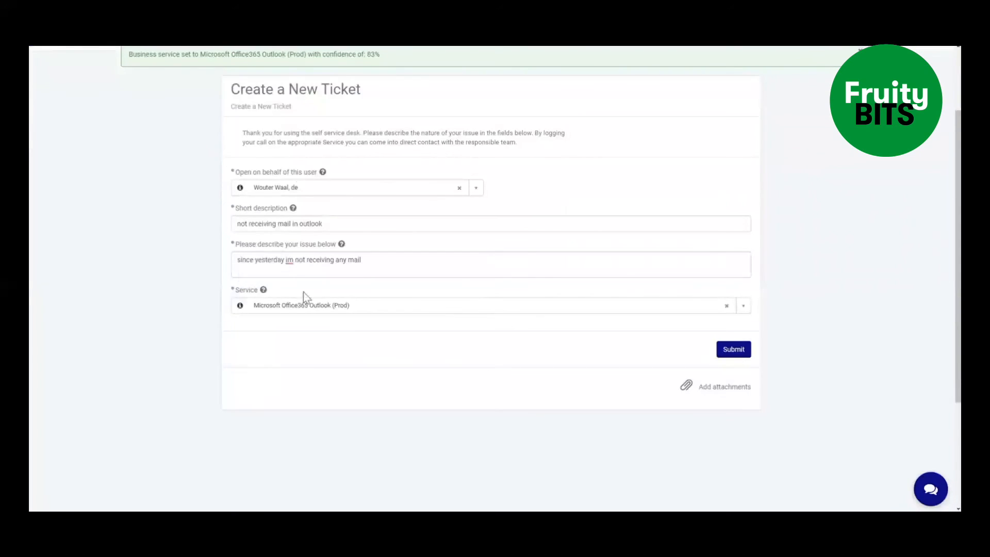
pyautogui.moveTo(711, 346)
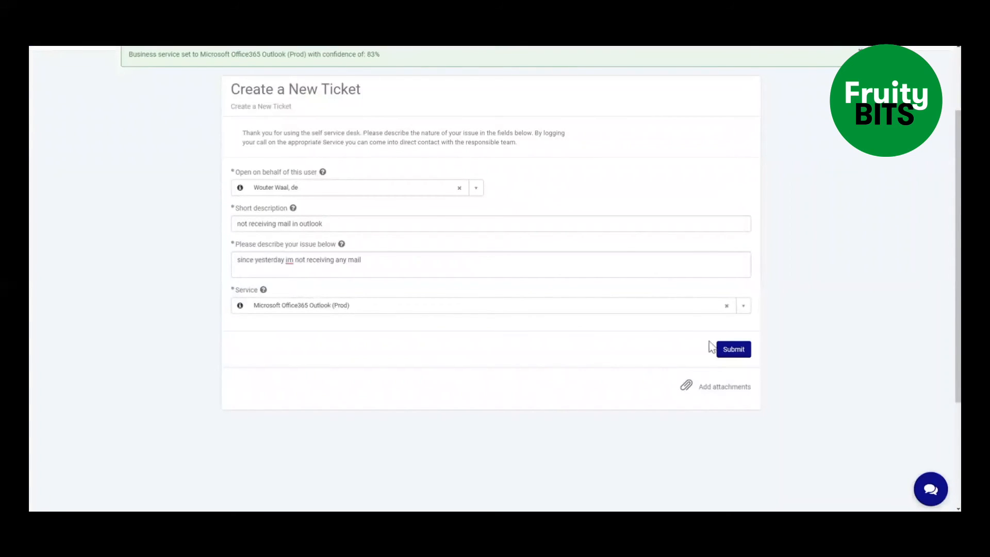